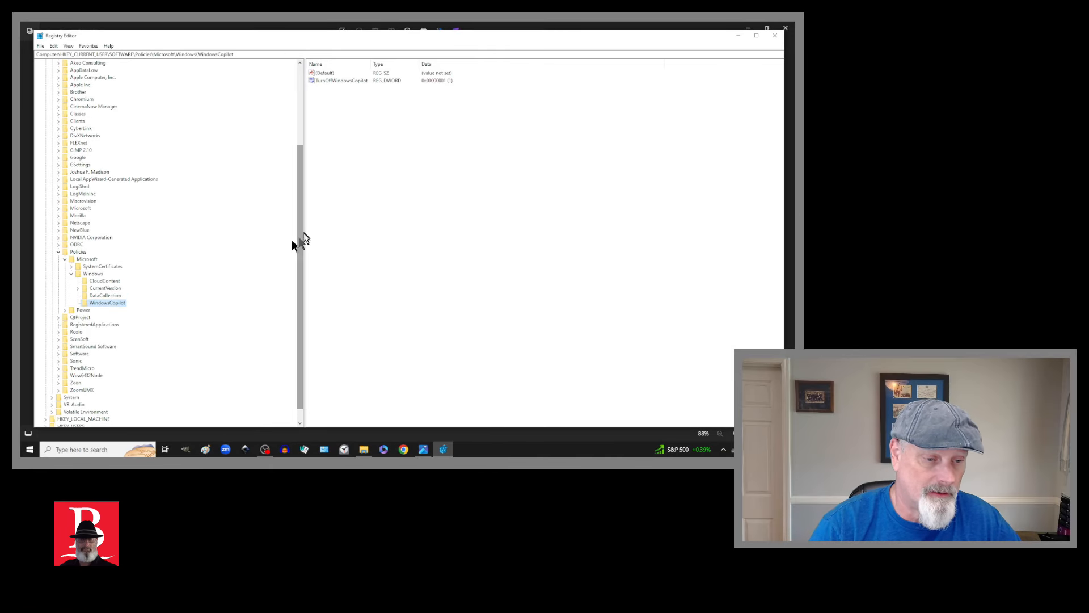
Expand Policies and Microsoft, then bring up the context menu of the Windows key.
{"action": "left_click", "coordinate": [79, 252]}
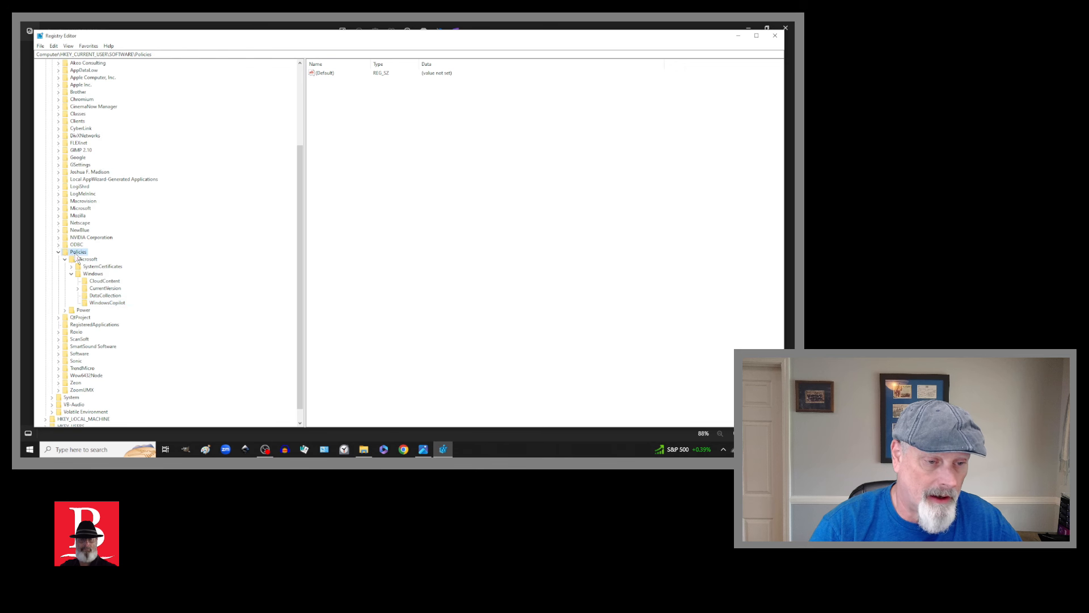
{"action": "left_click", "coordinate": [88, 259]}
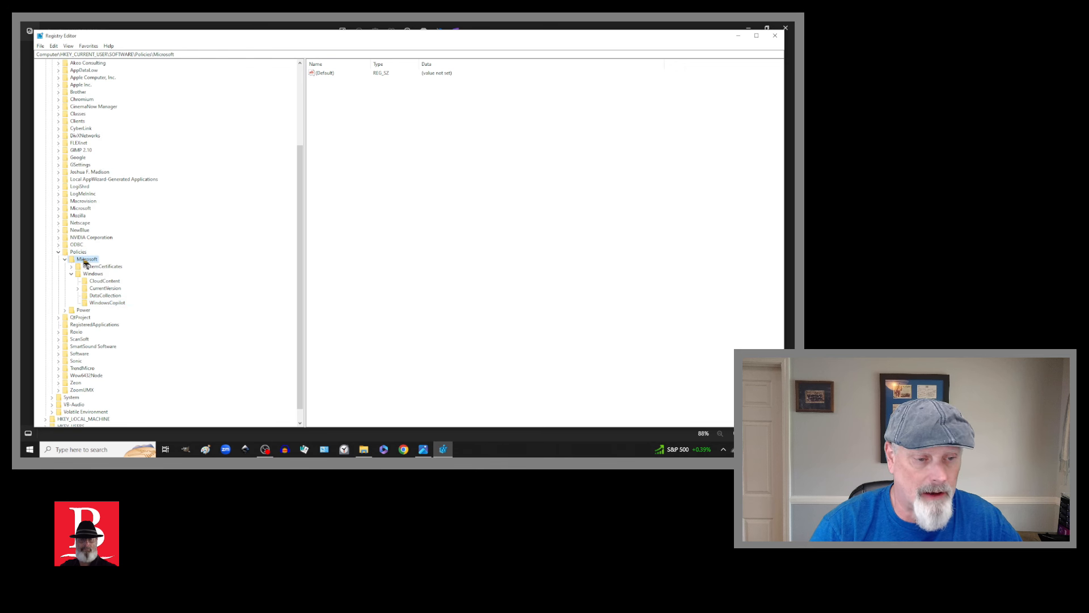
{"action": "right_click", "coordinate": [92, 274]}
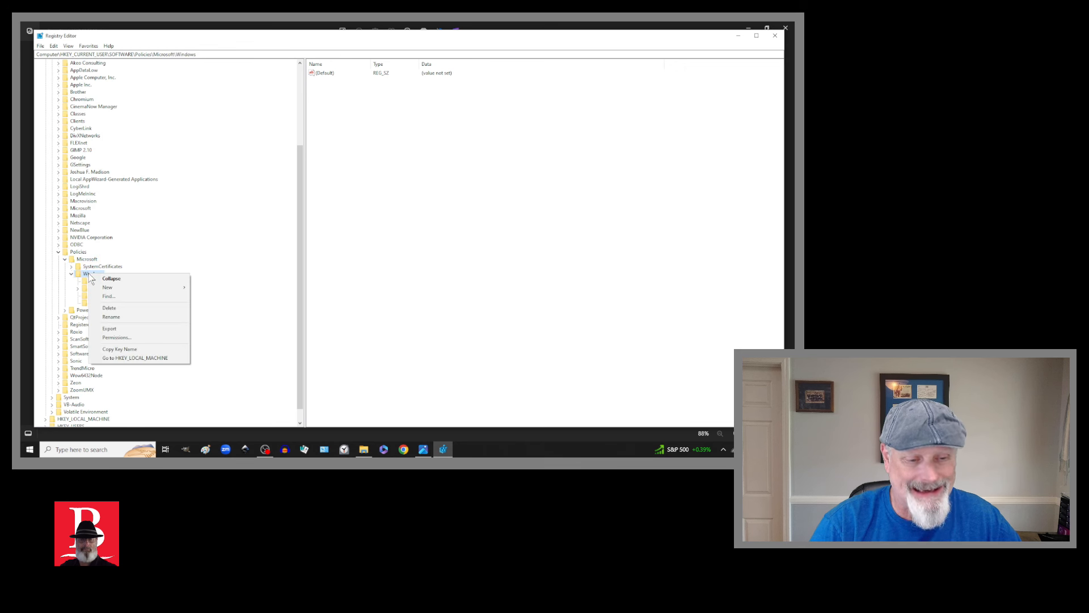
{"action": "mouse_move", "coordinate": [135, 328]}
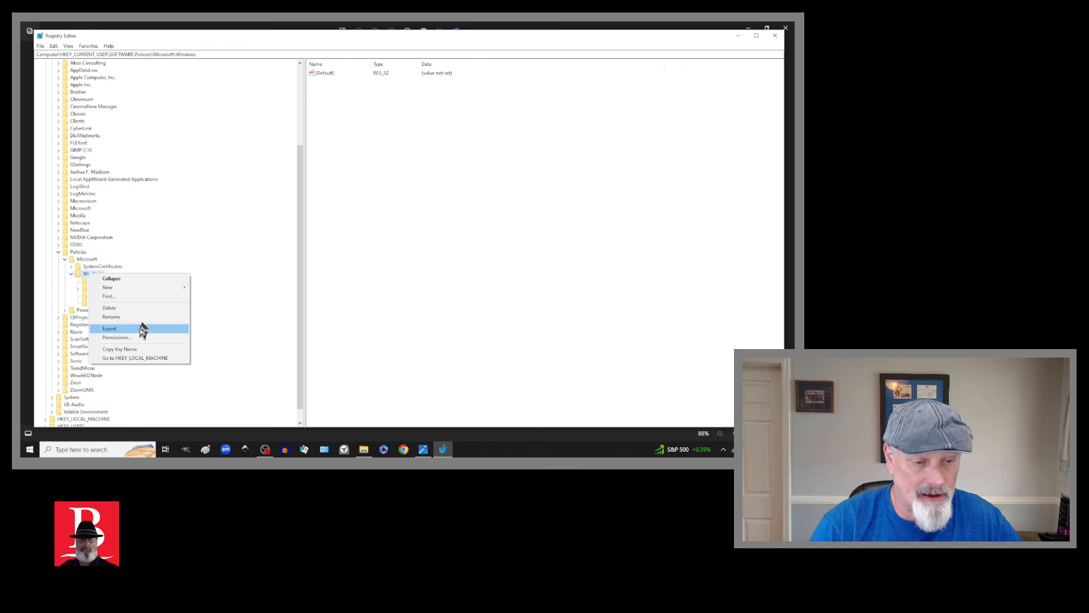
Export the selected Windows branch as 'windows Policies' .reg file in System32.
{"action": "left_click", "coordinate": [109, 328]}
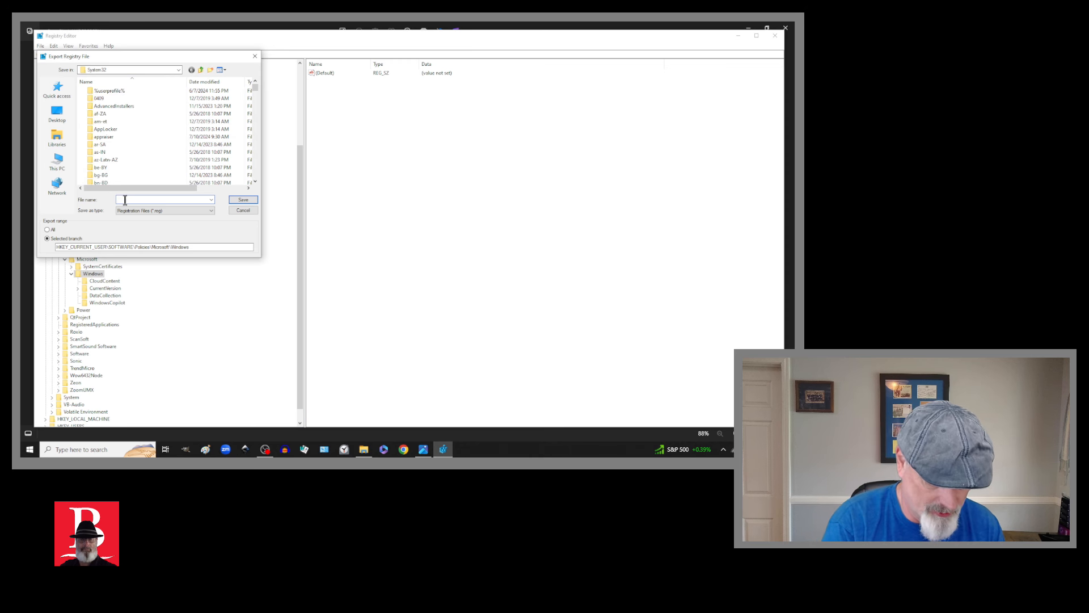
{"action": "type", "text": "WIND"}
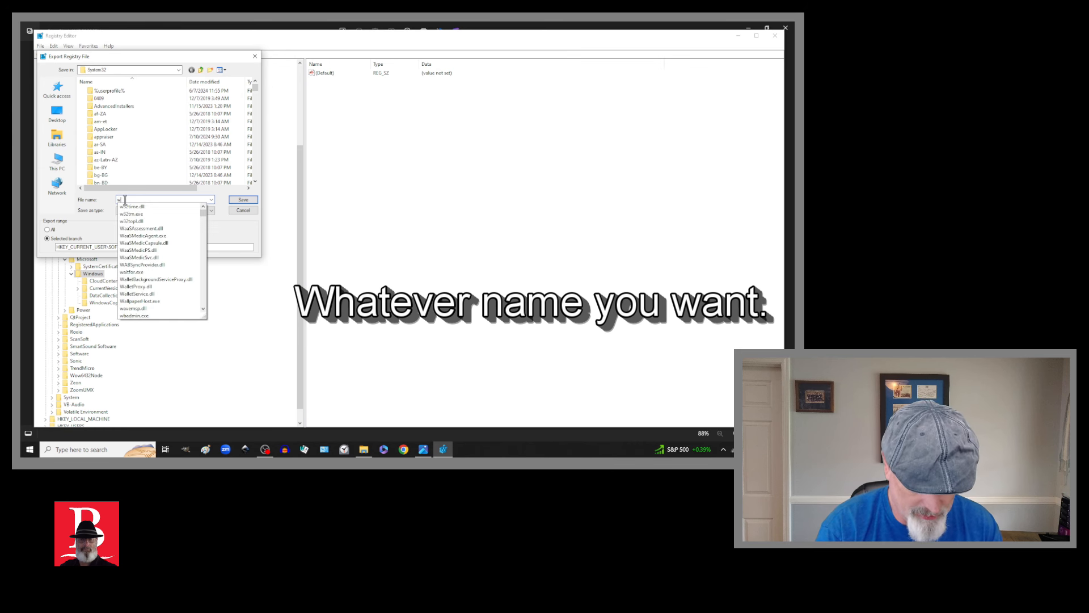
{"action": "type", "text": "windows"}
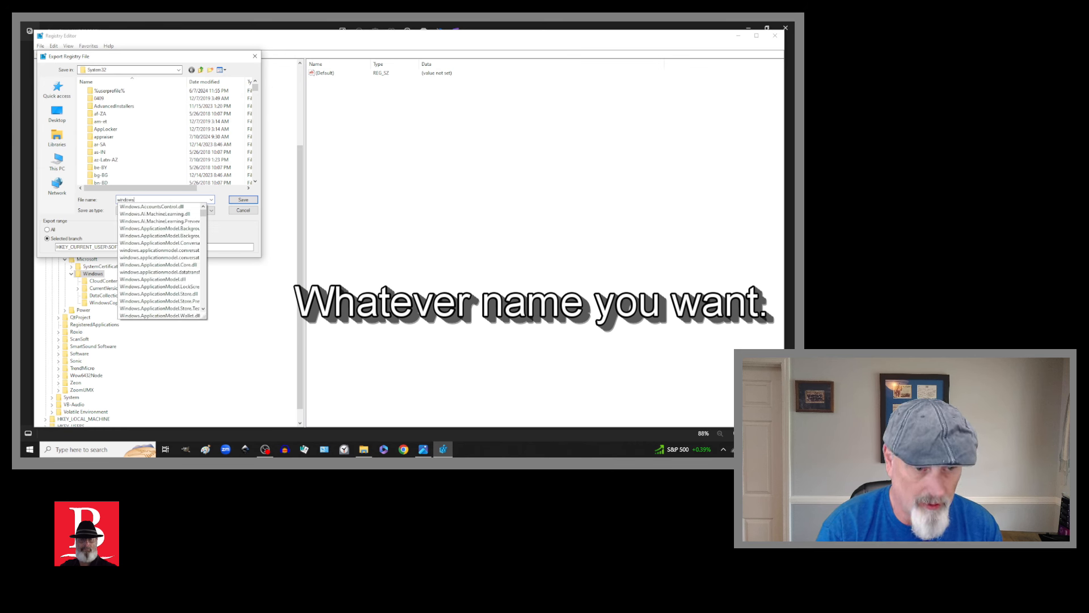
{"action": "left_click", "coordinate": [165, 199]}
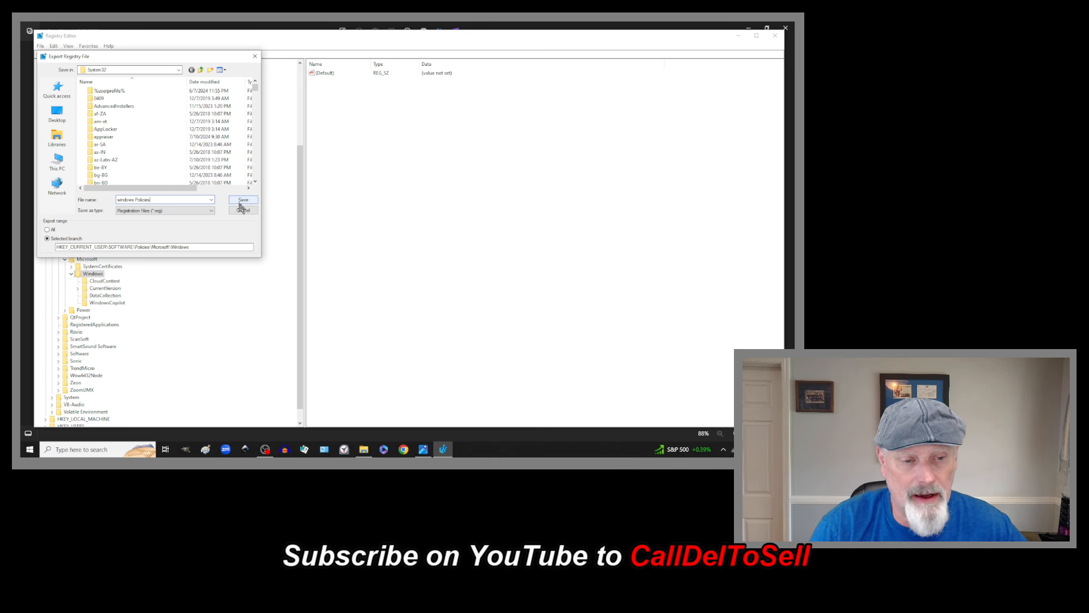
{"action": "left_click", "coordinate": [243, 200]}
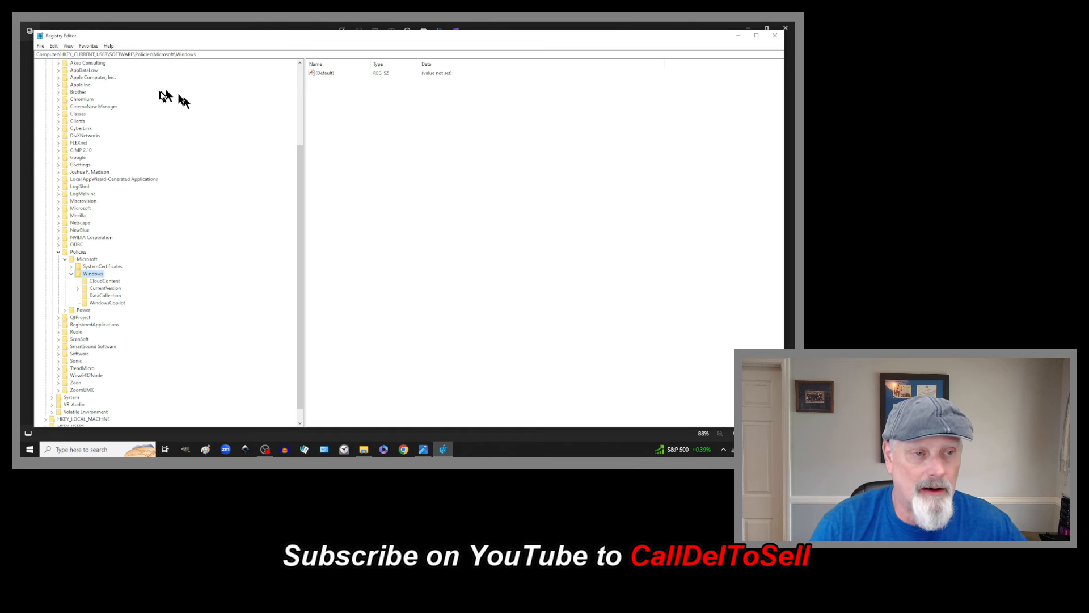